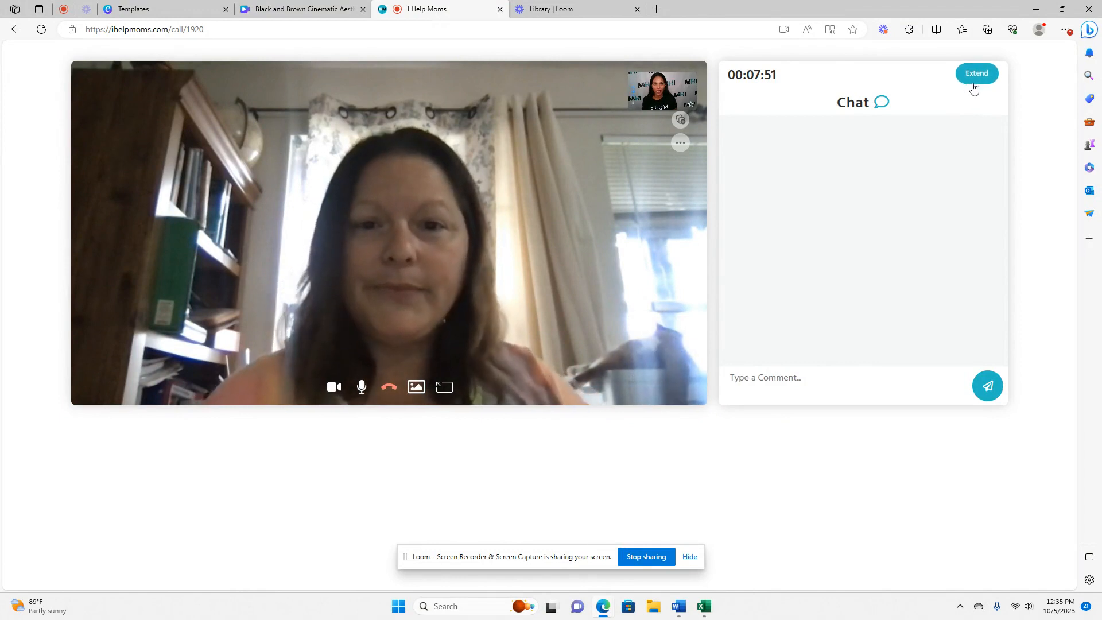
pyautogui.moveTo(865, 77)
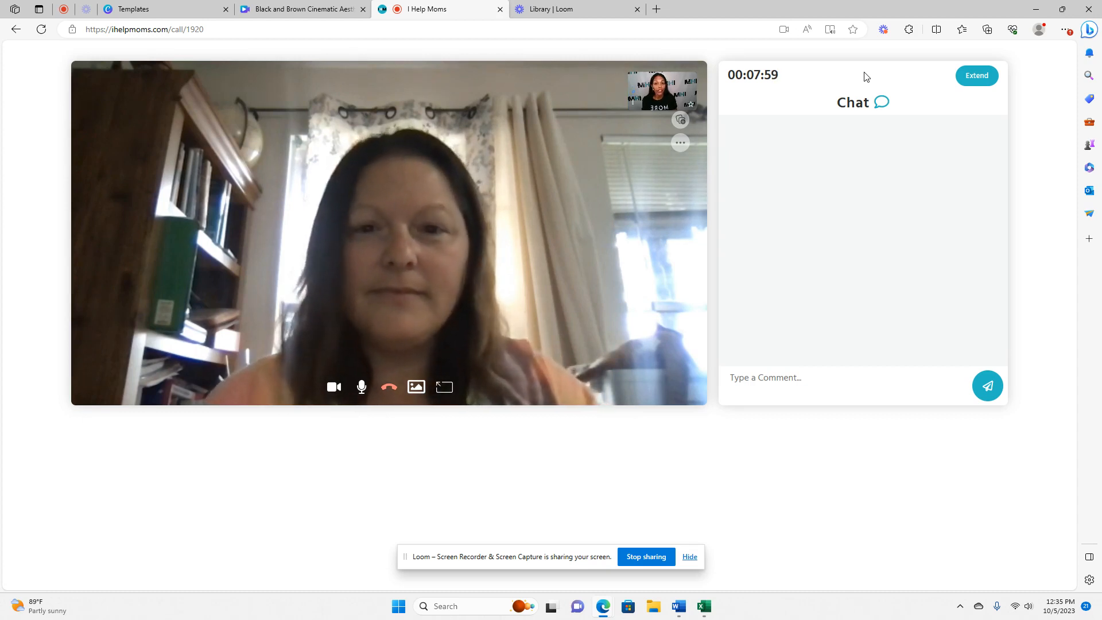
# Extend the live coaching call by the +5 min preset and confirm payment, returning to the video.
pyautogui.click(975, 75)
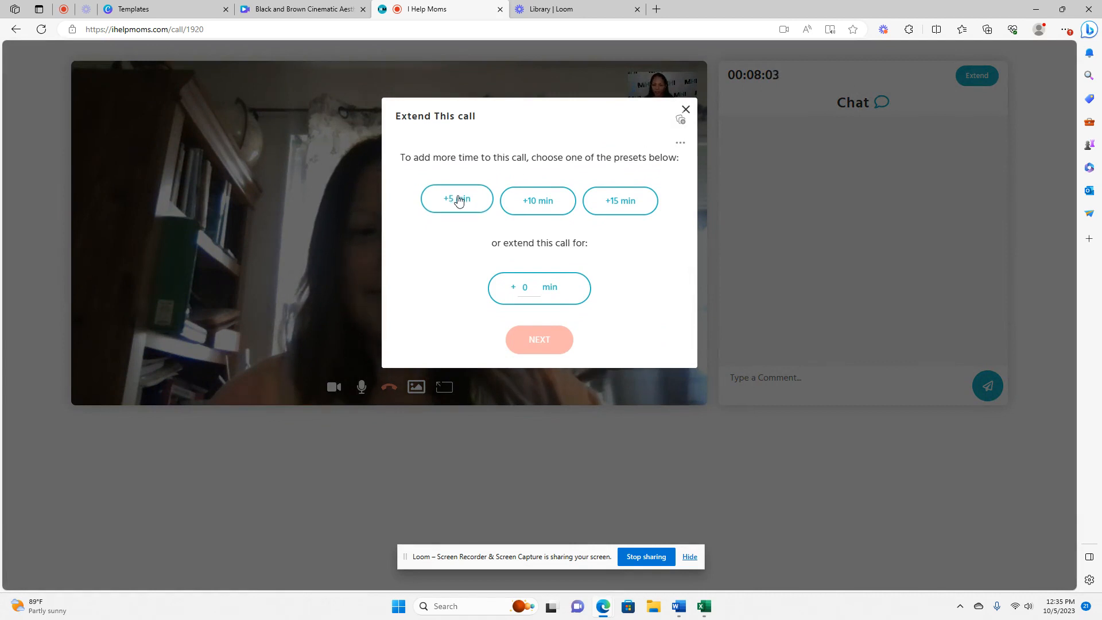
pyautogui.click(456, 200)
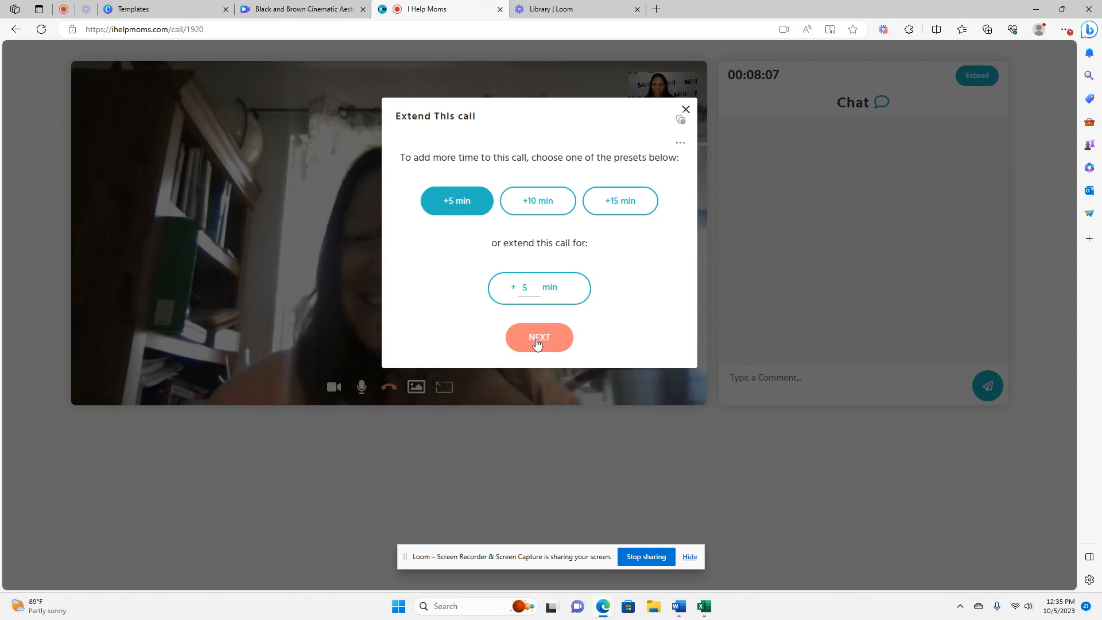
pyautogui.click(538, 338)
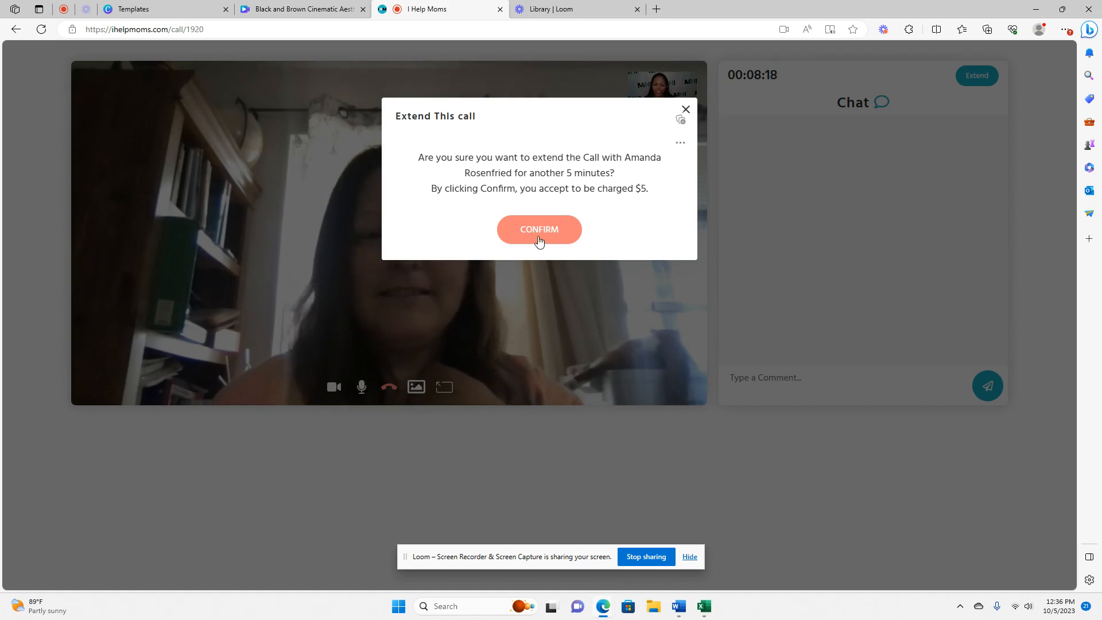
pyautogui.click(538, 229)
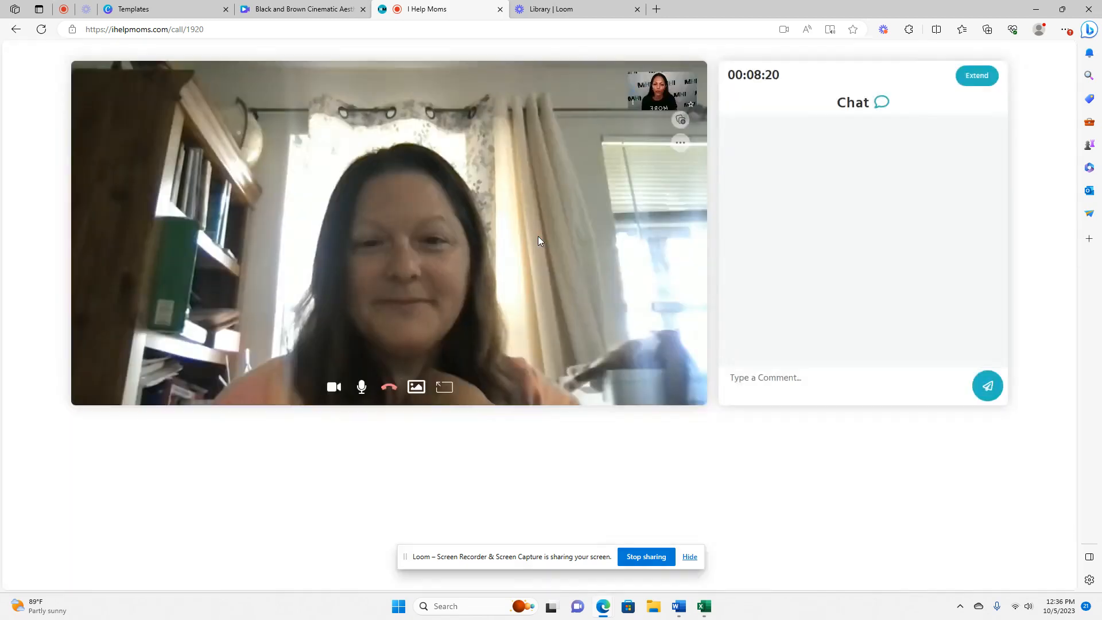